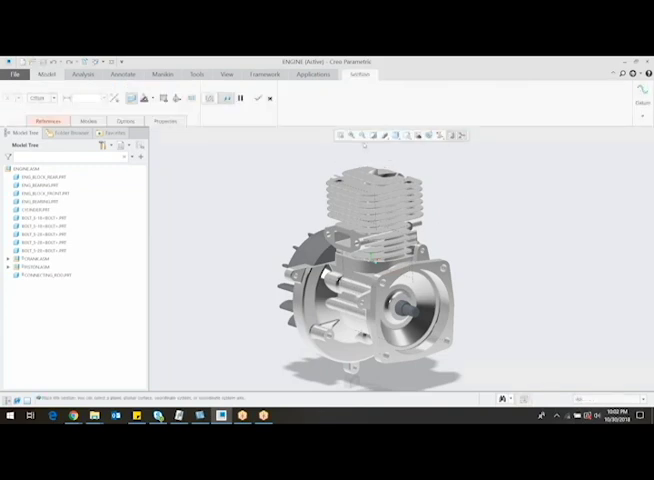
Pick the datum plane to cut the engine, exposing the piston and connecting rod, and view section options
click(410, 305)
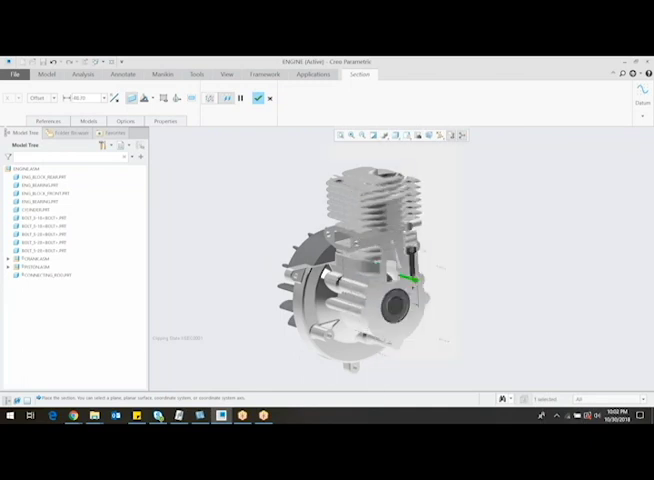
click(129, 121)
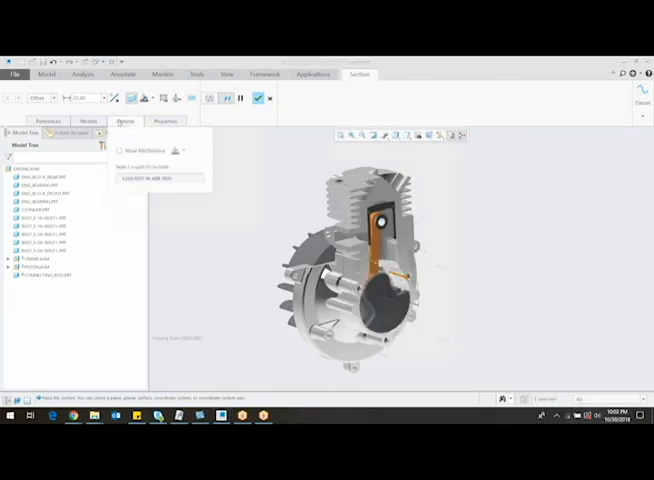